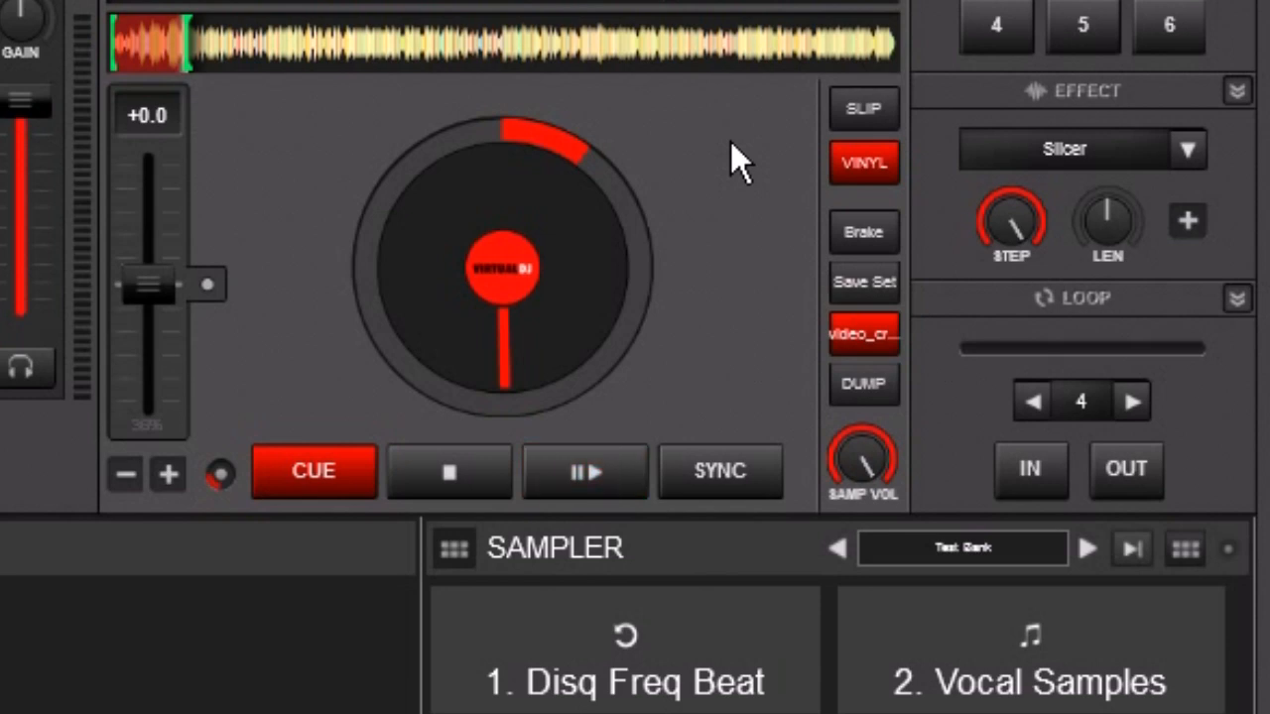
- Start the loaded track playing on the deck with Slicer chosen as its effect
{"action": "left_click", "coordinate": [586, 472]}
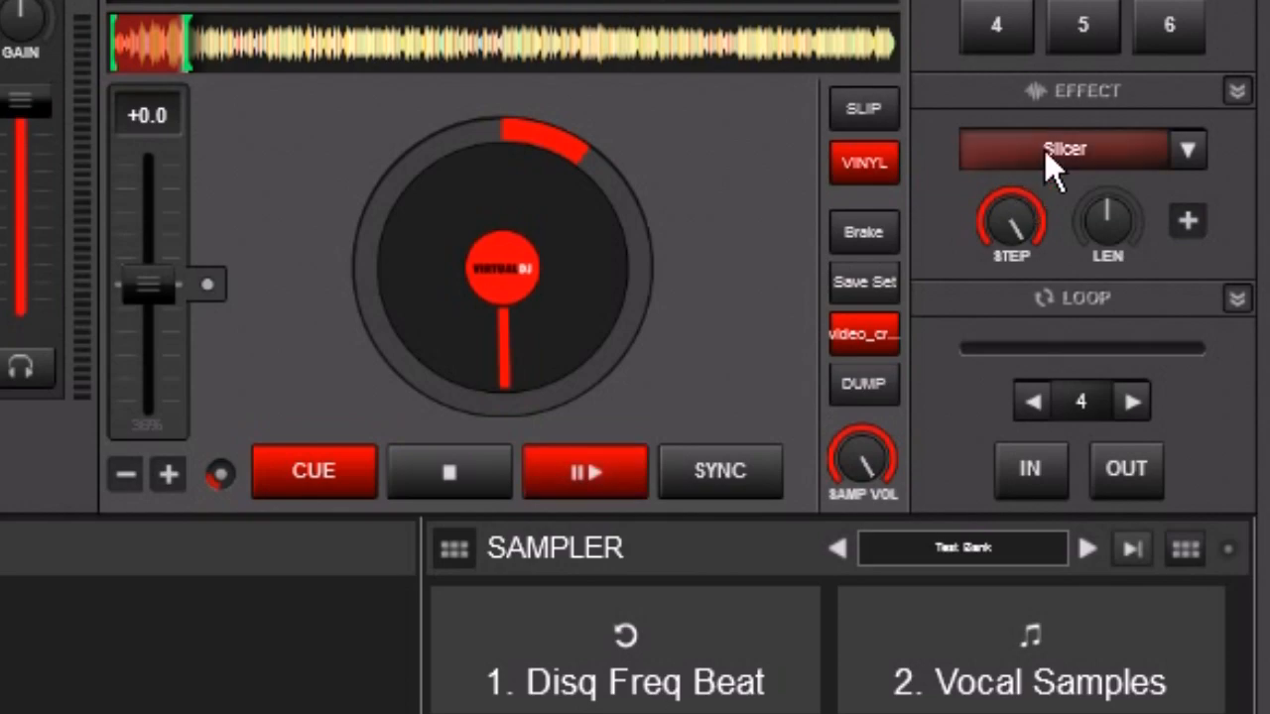
{"action": "mouse_move", "coordinate": [1016, 175]}
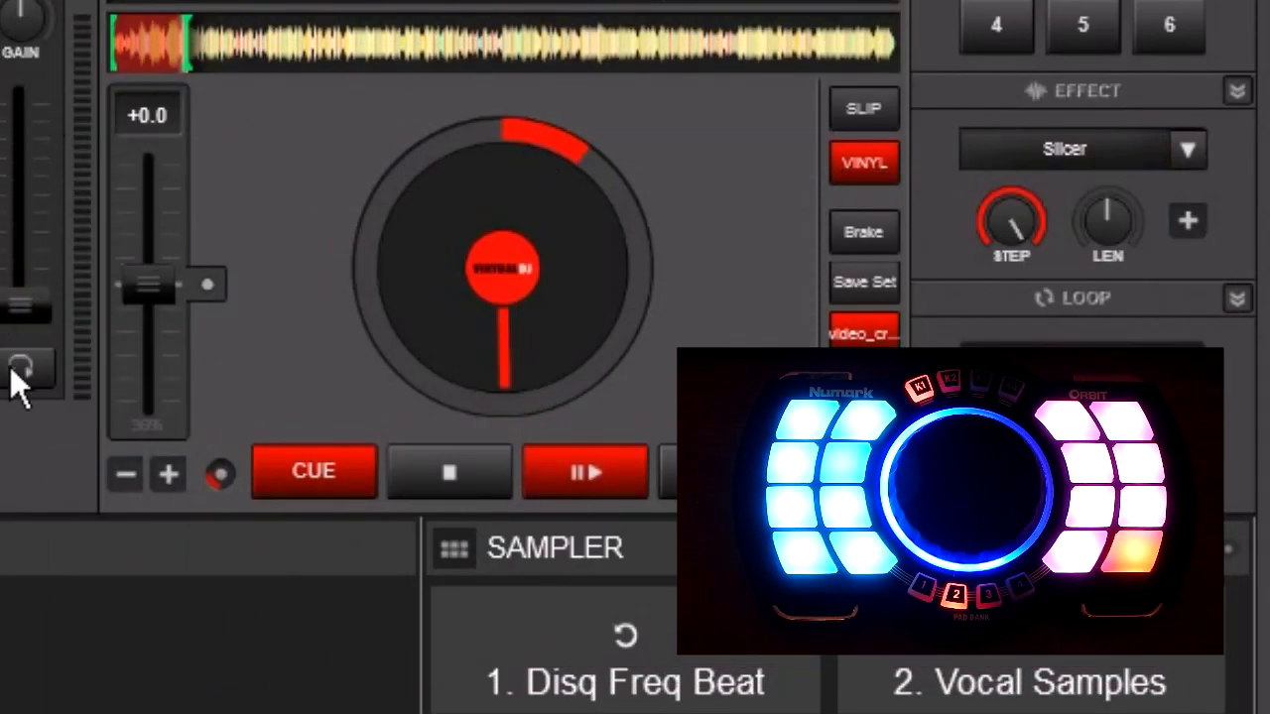
- Show the Controllers settings with the pad key/action mapping list
{"action": "left_click", "coordinate": [583, 473]}
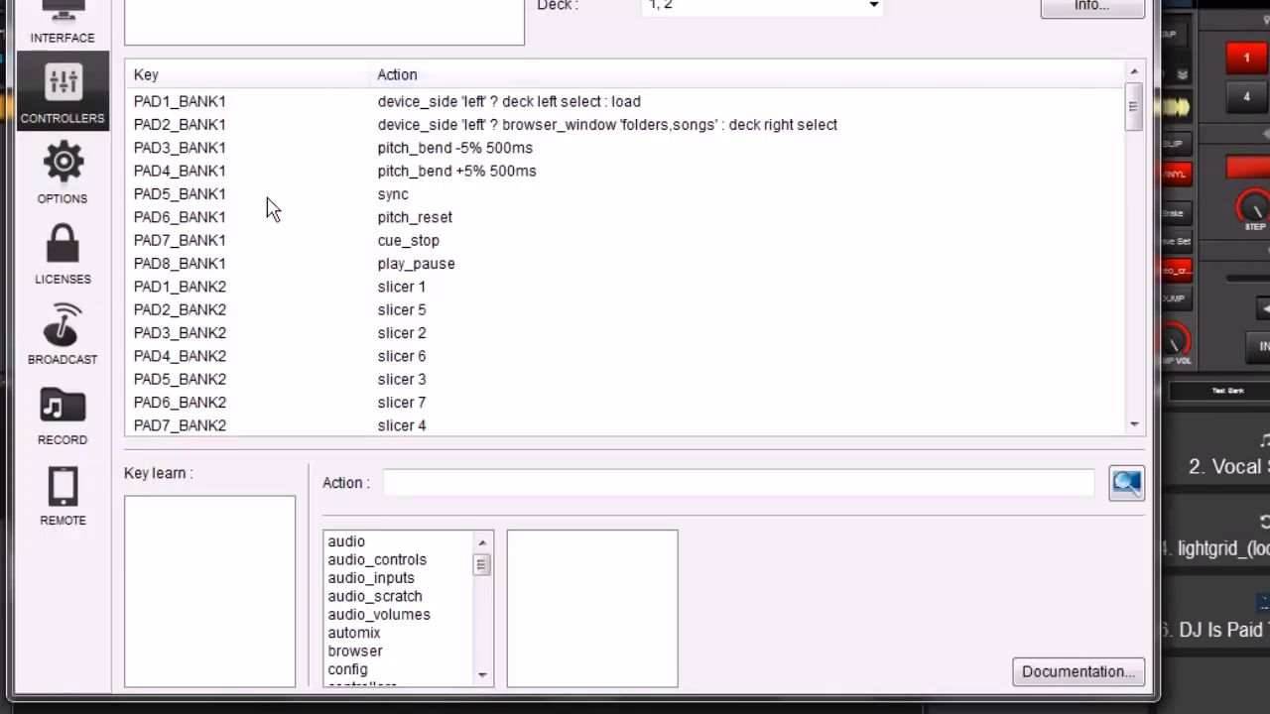
{"action": "mouse_move", "coordinate": [552, 170]}
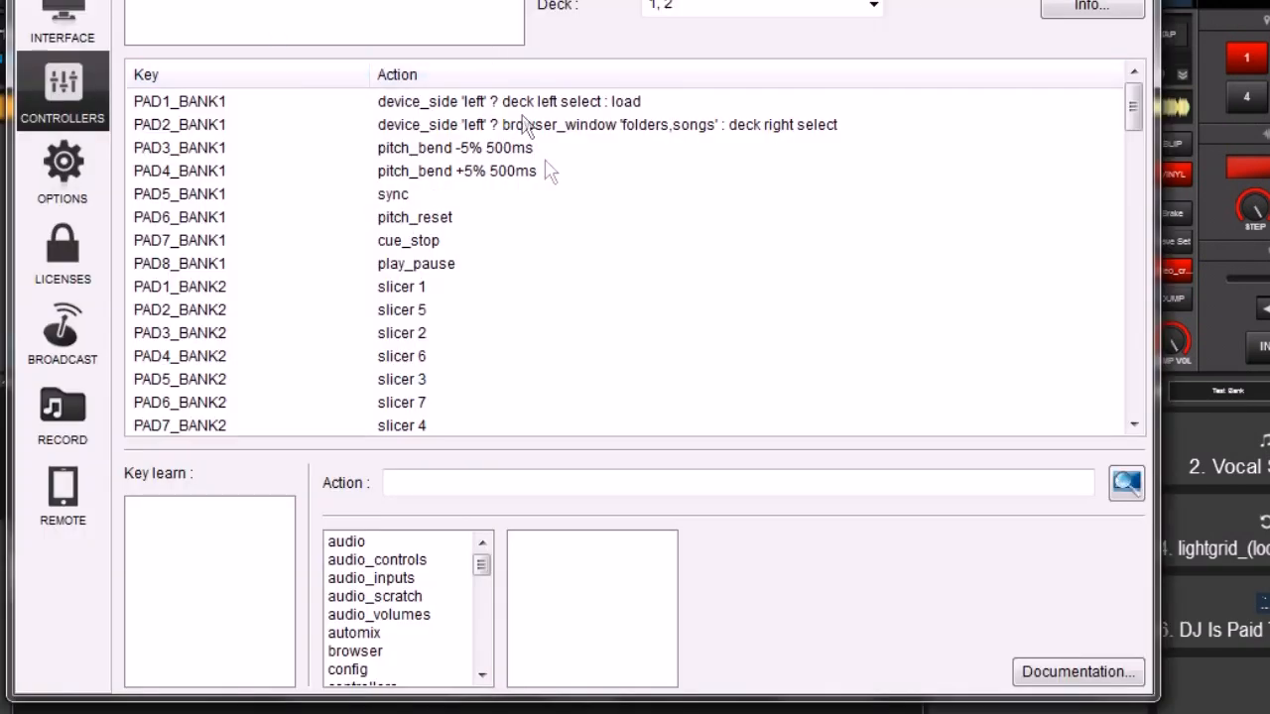
- Scroll the mapping list to the PAD_BANK2 and PAD_BANK3 entries assigned to slicer 1–8
{"action": "scroll", "scroll_direction": "down", "scroll_amount": 3}
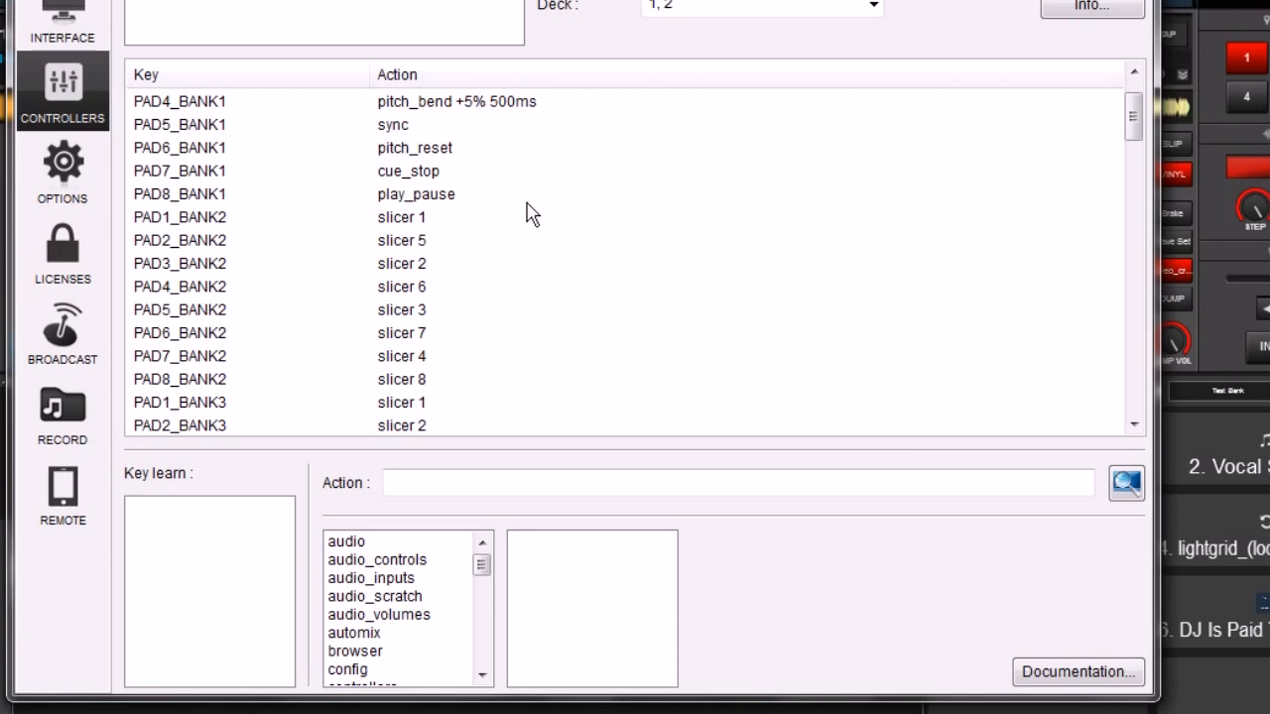
{"action": "scroll", "scroll_direction": "down", "scroll_amount": 3}
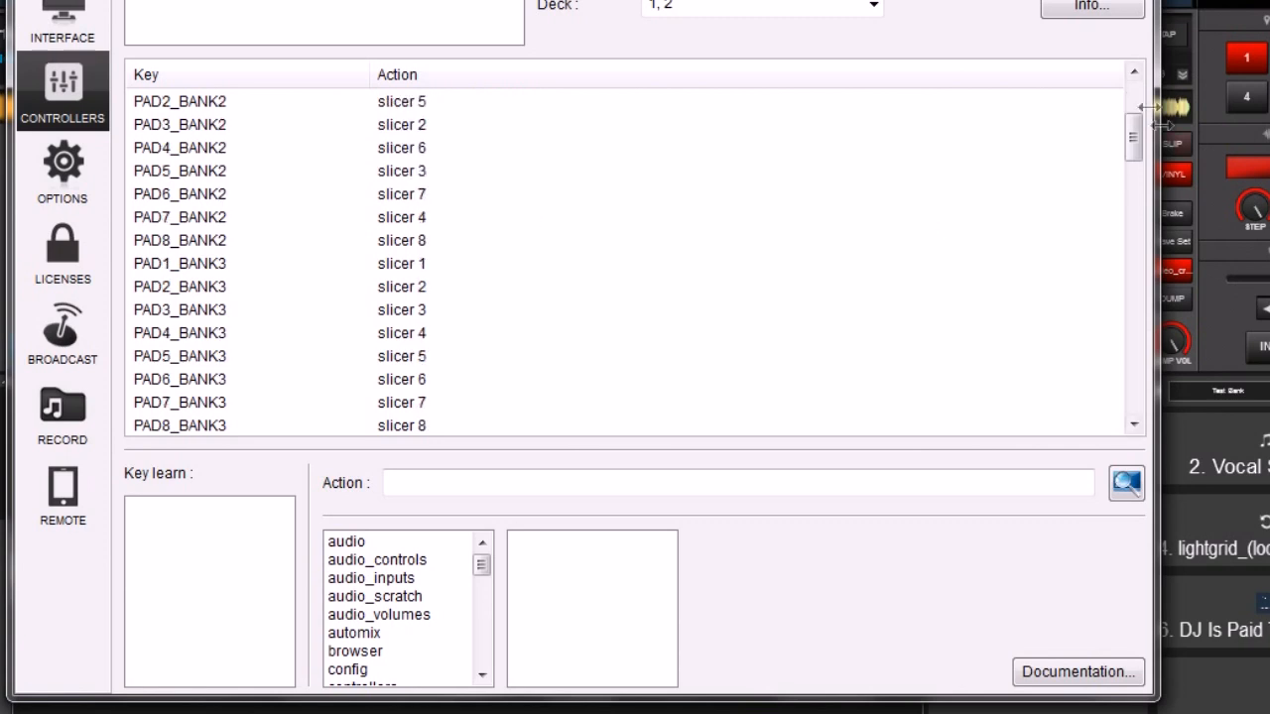
{"action": "scroll", "scroll_direction": "up", "scroll_amount": 3}
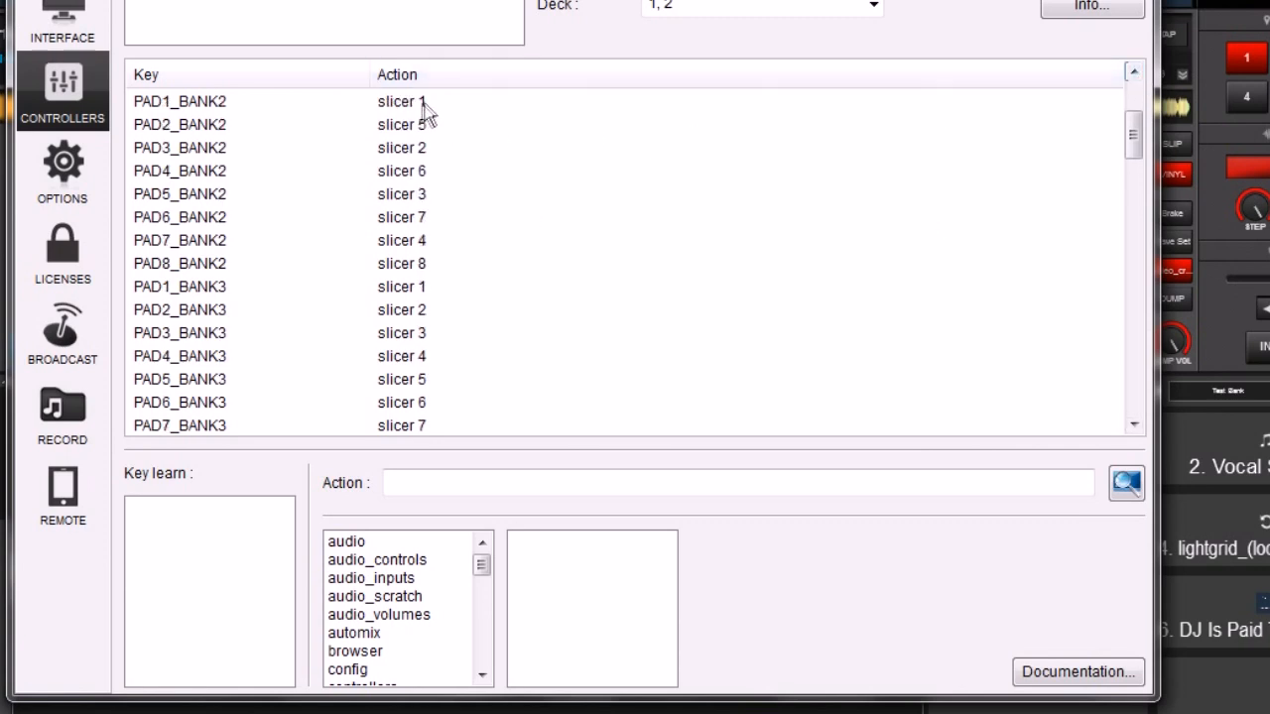
{"action": "mouse_move", "coordinate": [445, 111]}
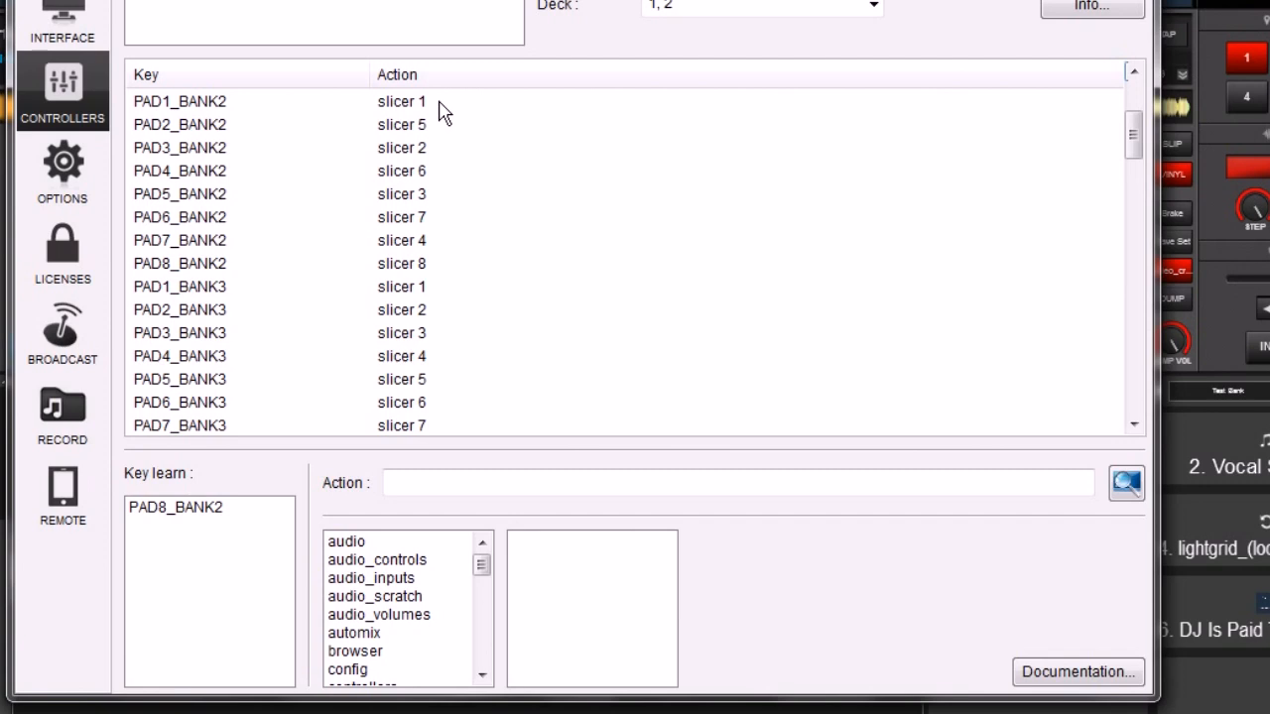
{"action": "mouse_move", "coordinate": [357, 123]}
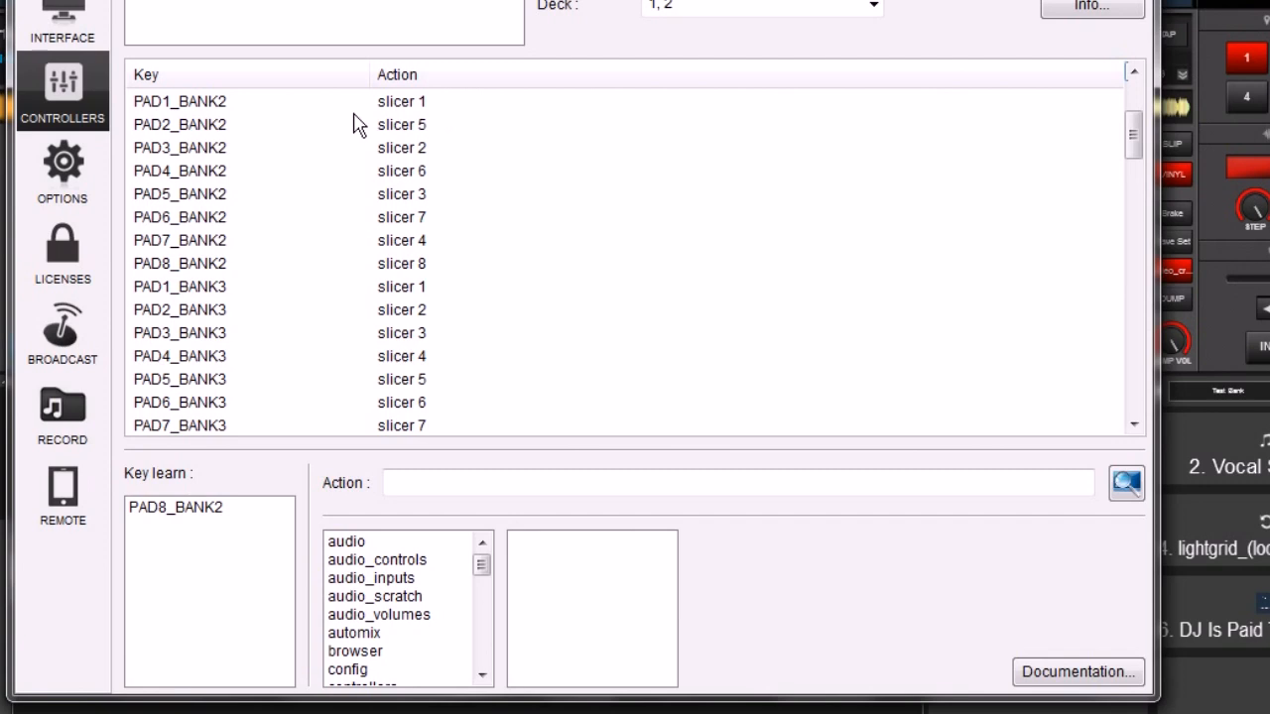
{"action": "mouse_move", "coordinate": [429, 107]}
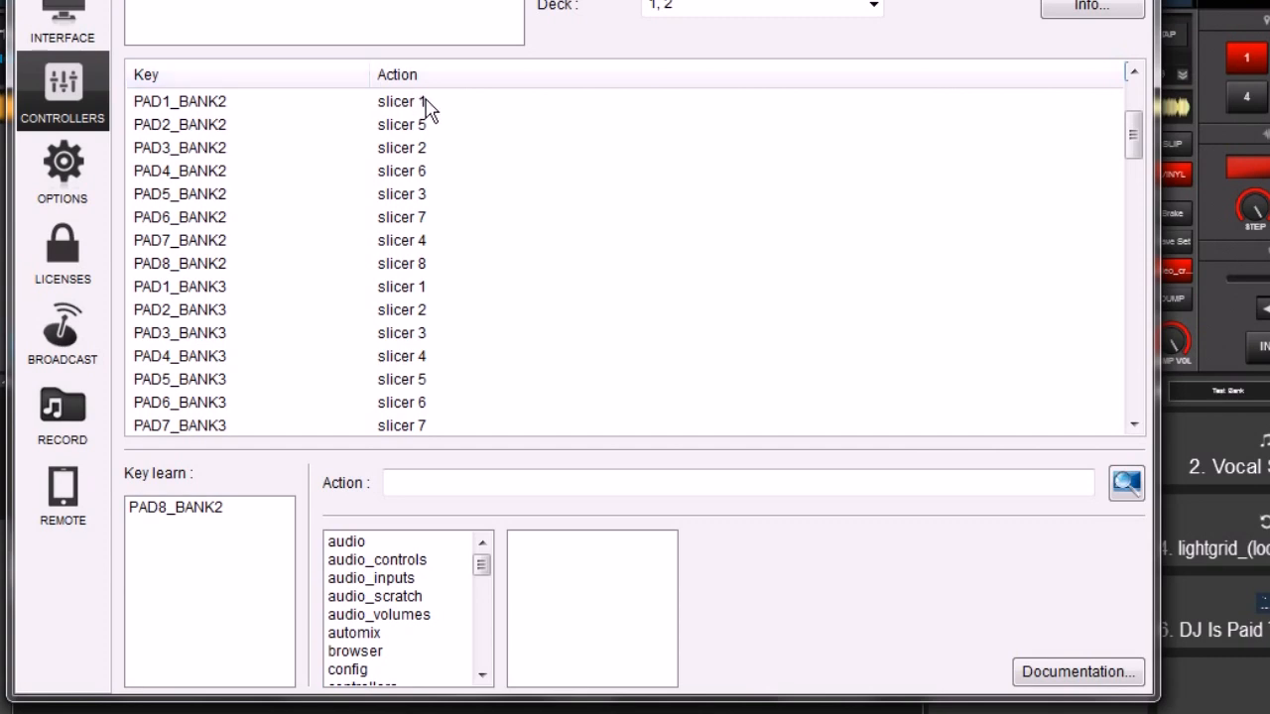
{"action": "mouse_move", "coordinate": [425, 222]}
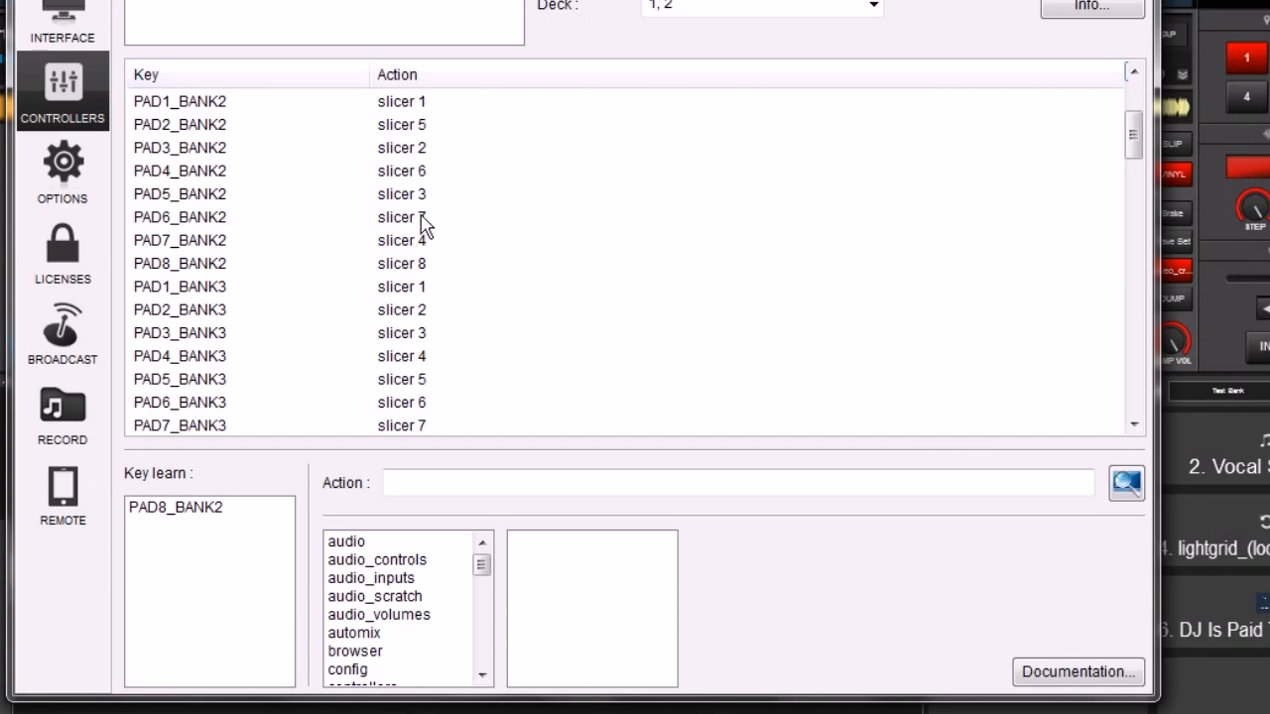
{"action": "mouse_move", "coordinate": [429, 280]}
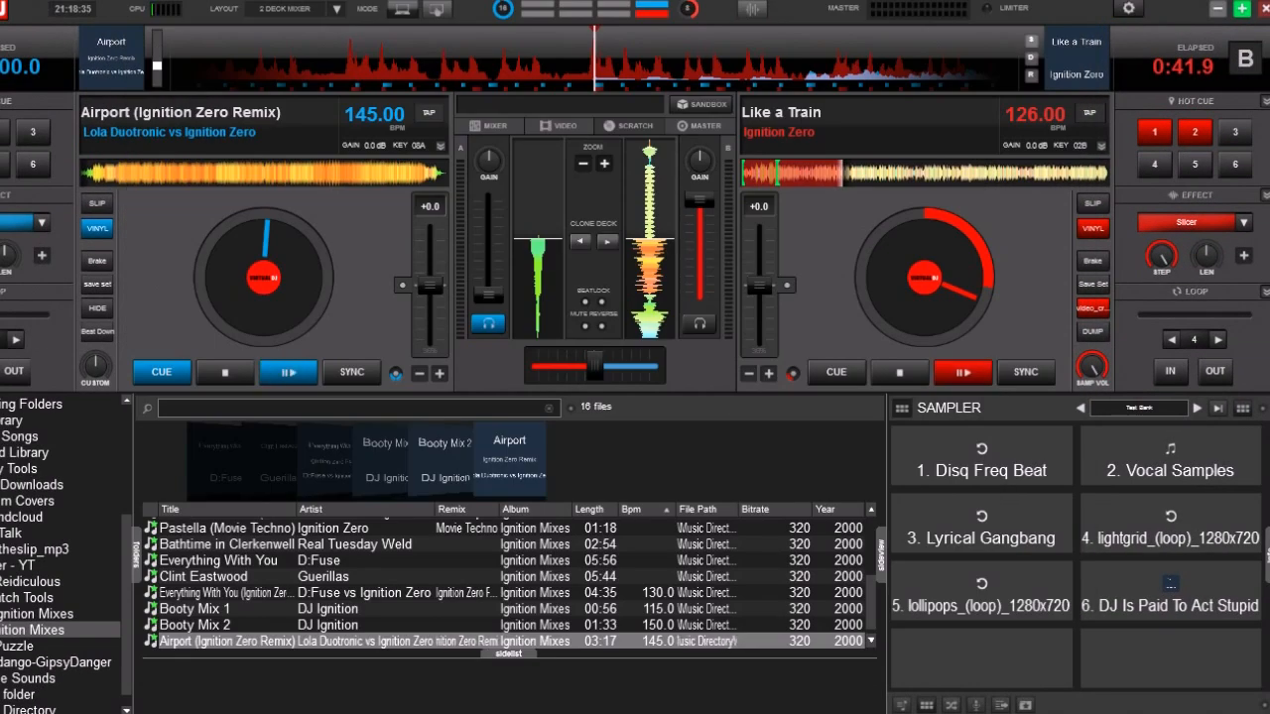
- Show deck 2's Slicer panel in the sideview with slices 1–8 ready for the pads
{"action": "left_click", "coordinate": [1244, 256]}
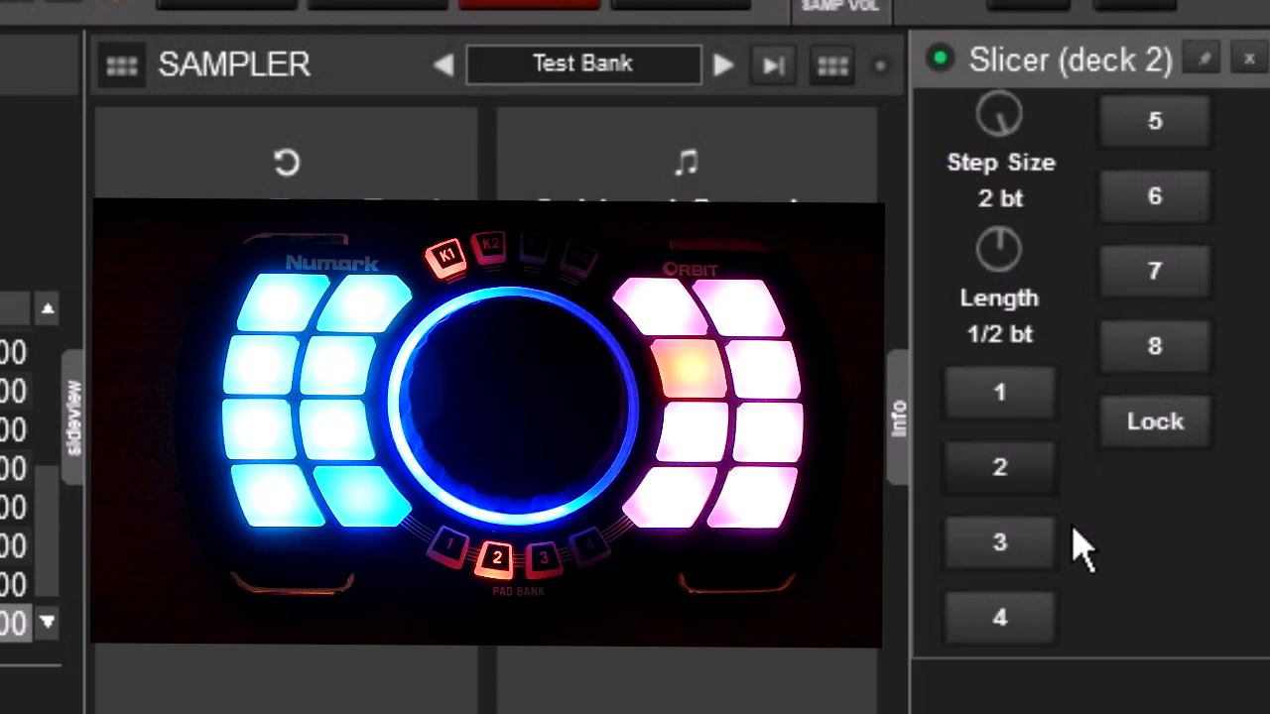
{"action": "mouse_move", "coordinate": [1092, 616]}
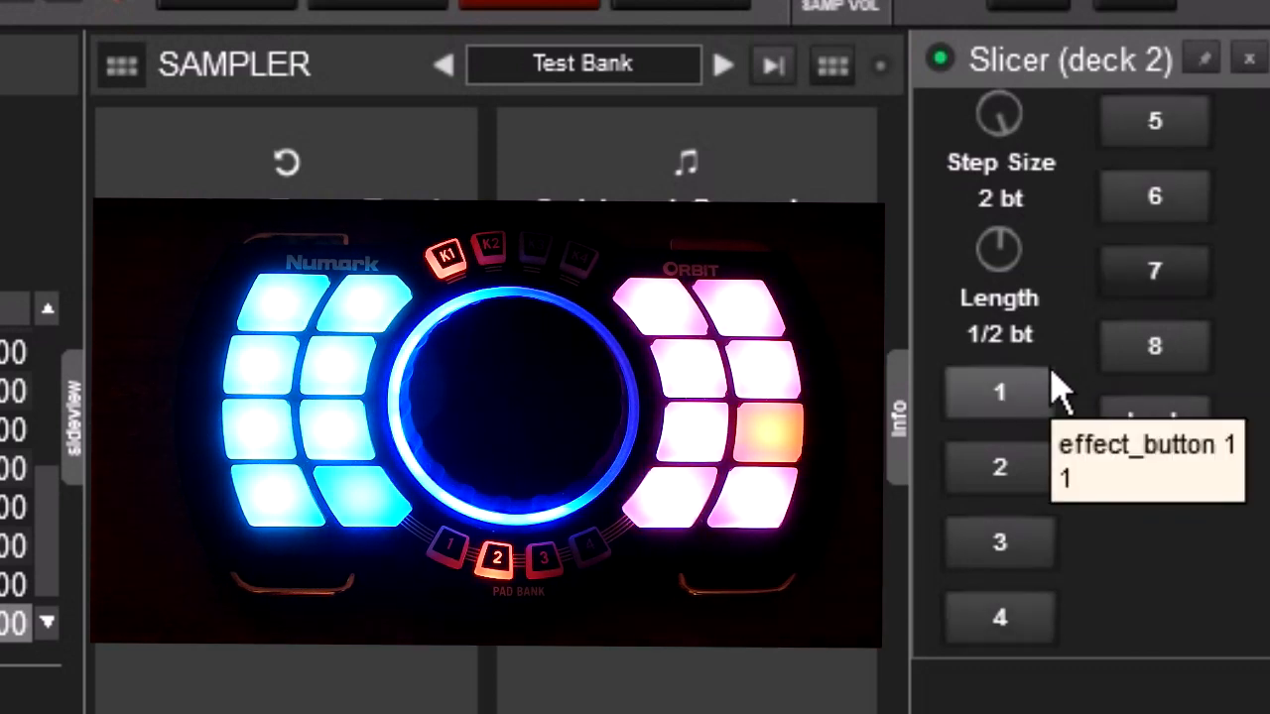
{"action": "mouse_move", "coordinate": [427, 10]}
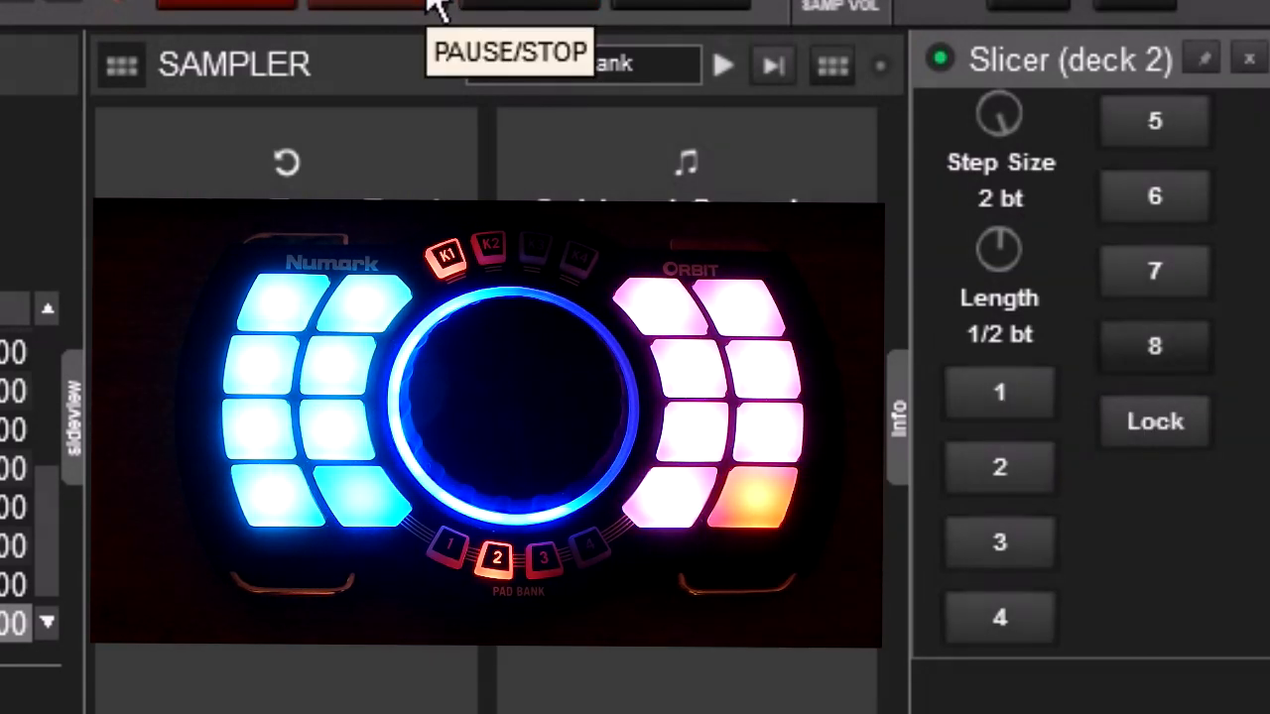